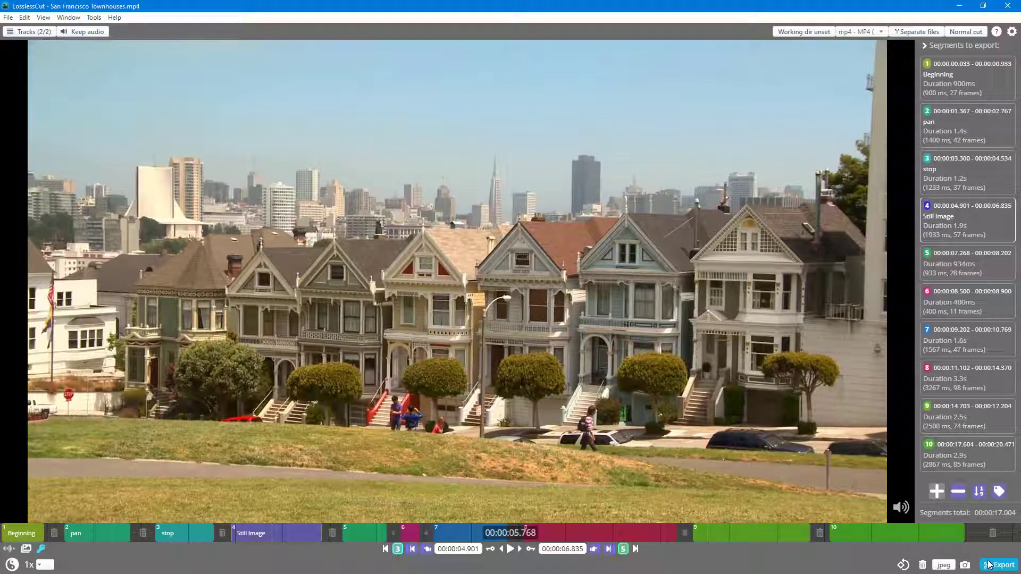
Step: Bring up the Videos folder containing the source video and add a new folder there
click(998, 565)
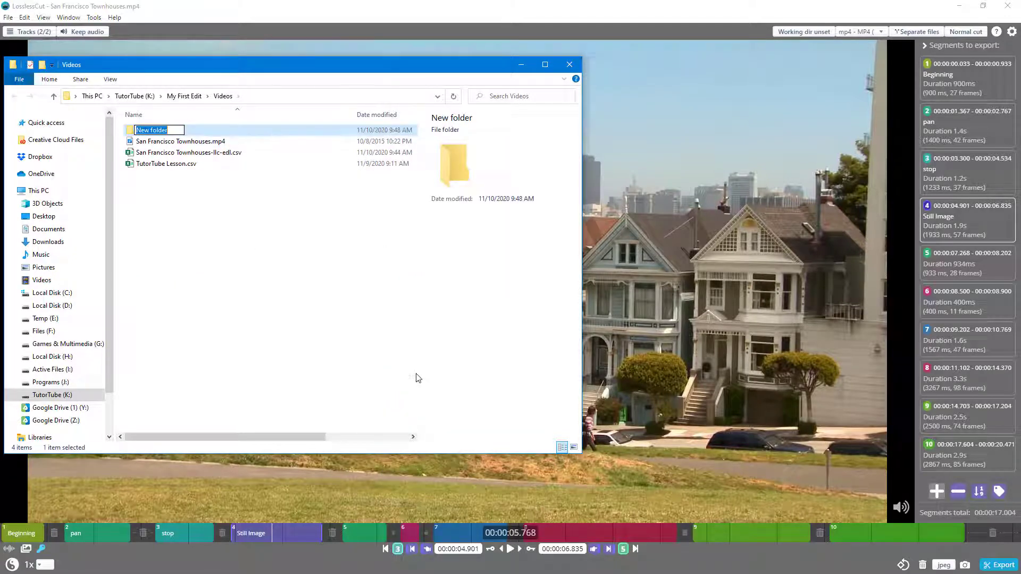
Step: Name the new folder 'Export' and confirm it, returning to LosslessCut
text(Export)
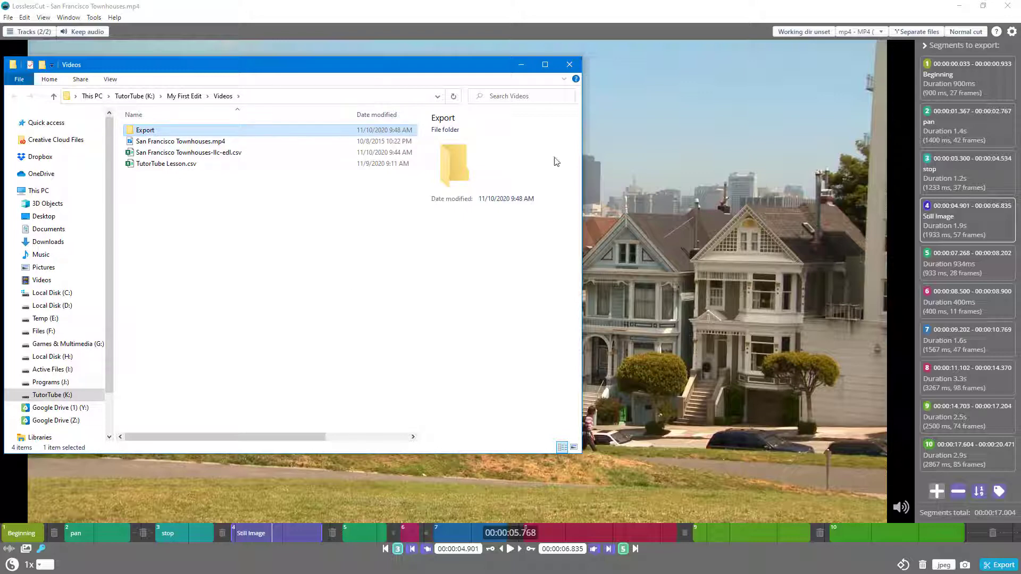
click(569, 64)
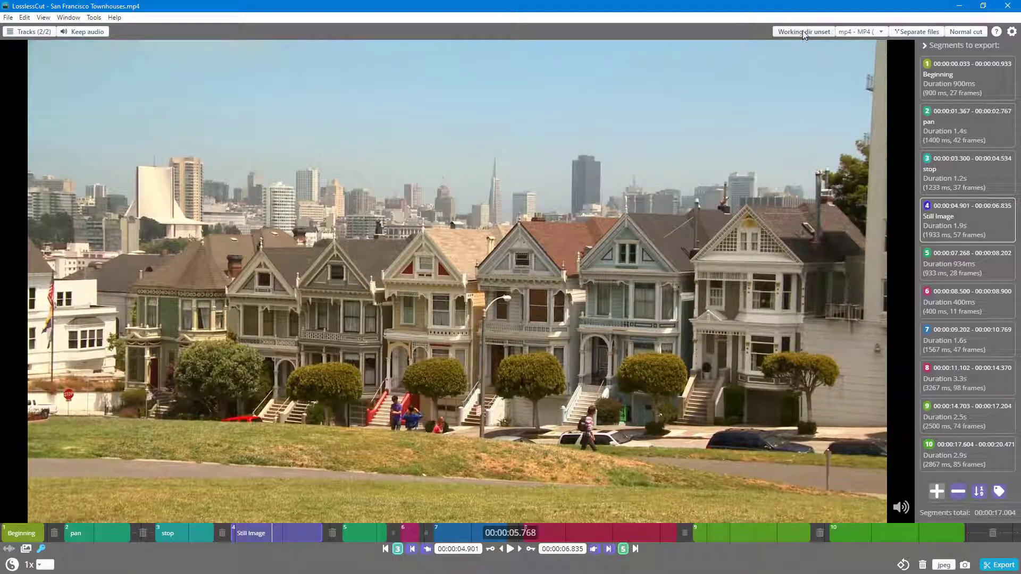
Step: Choose the Export folder inside Videos as the output working directory
click(998, 565)
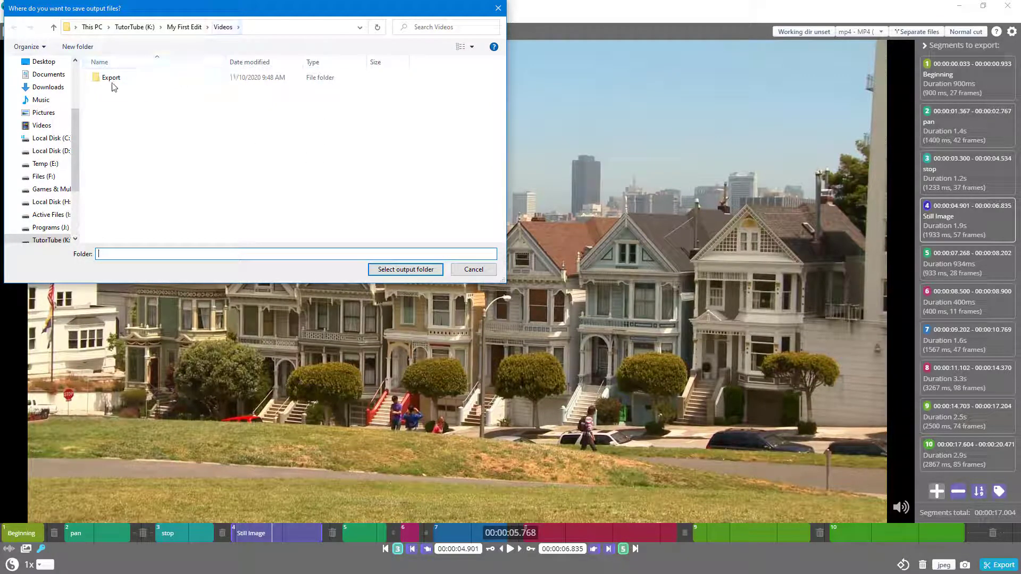
double_click(111, 76)
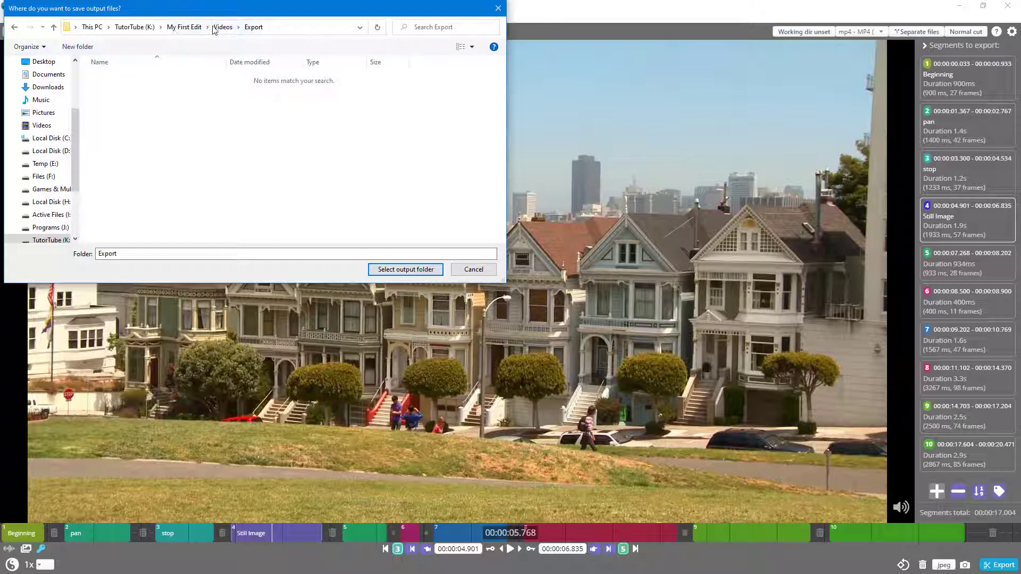
click(404, 269)
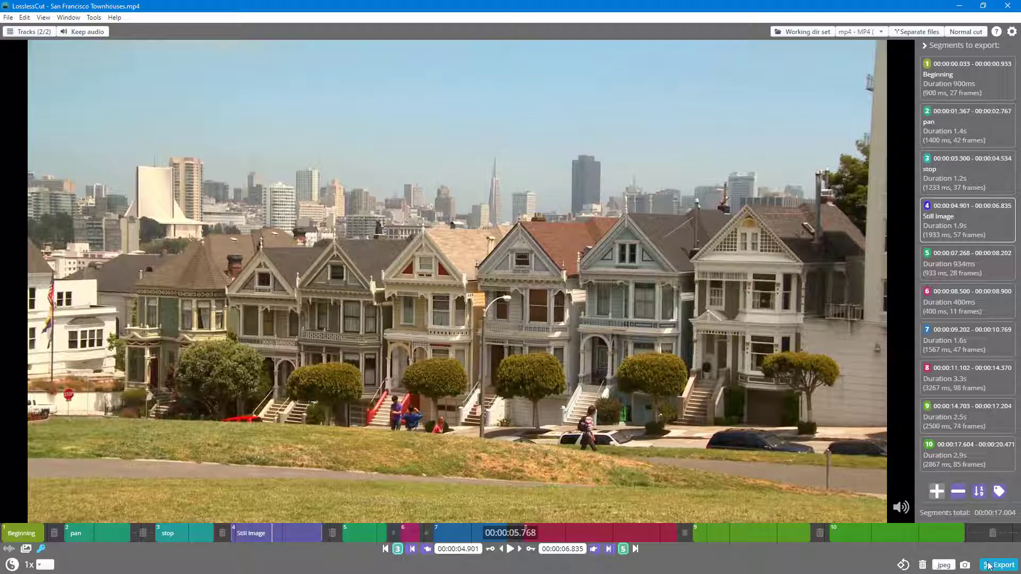
Step: Export all ten segments as separate MP4 files into the Export folder
click(1002, 565)
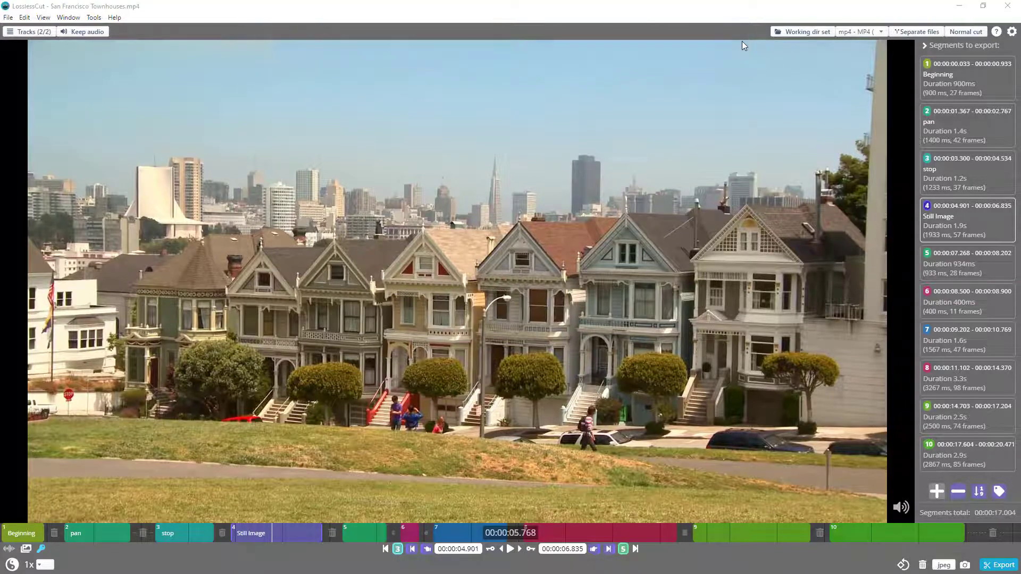
click(1002, 565)
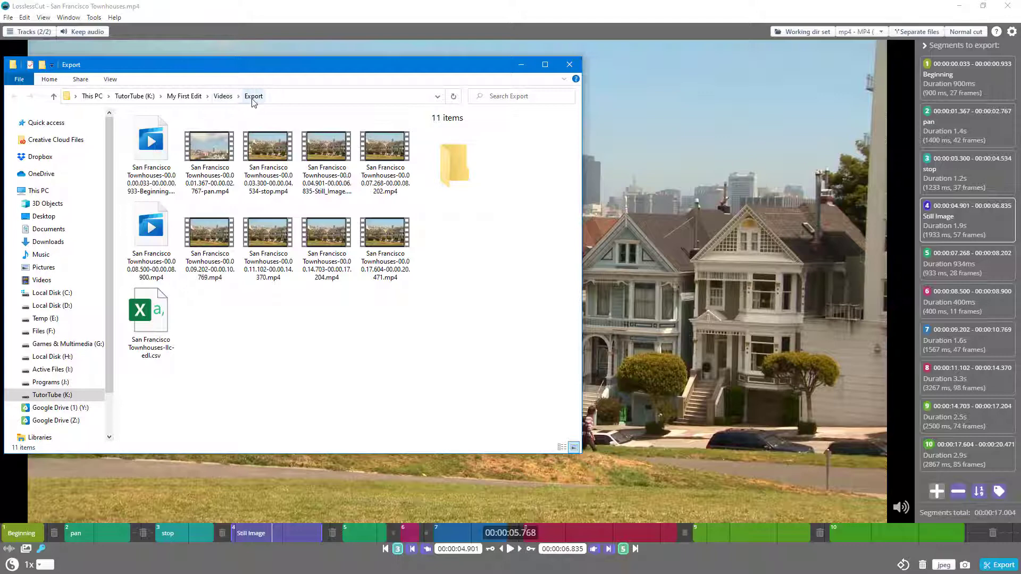
Step: Verify the ten exported MP4 clips in the Export folder, then close File Explorer
click(222, 95)
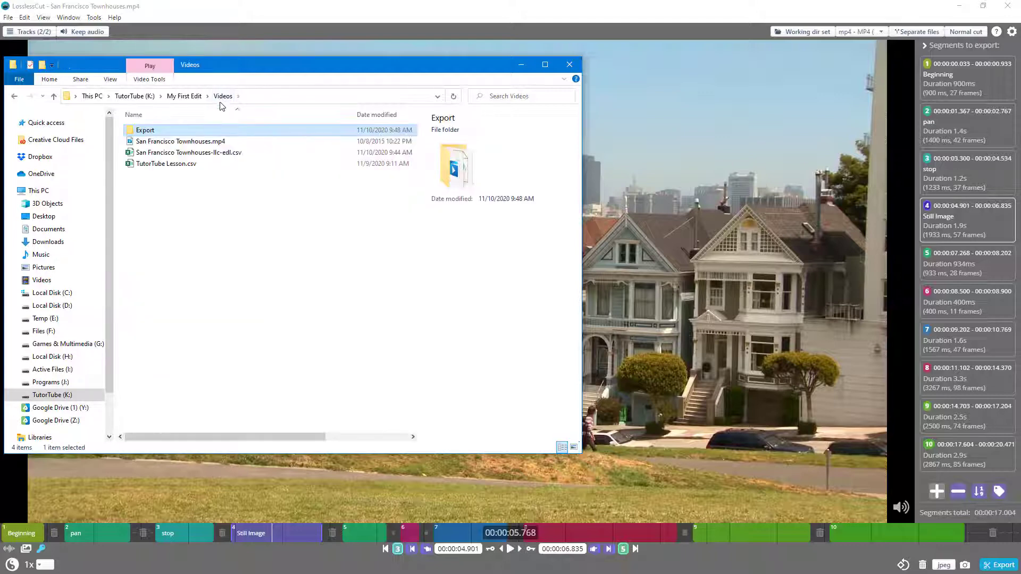
double_click(145, 130)
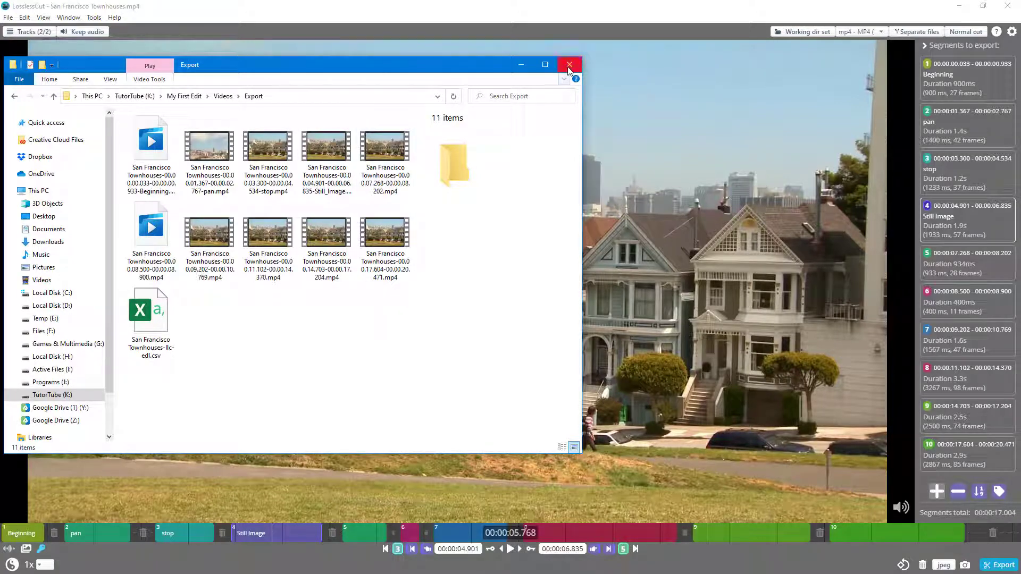
click(568, 64)
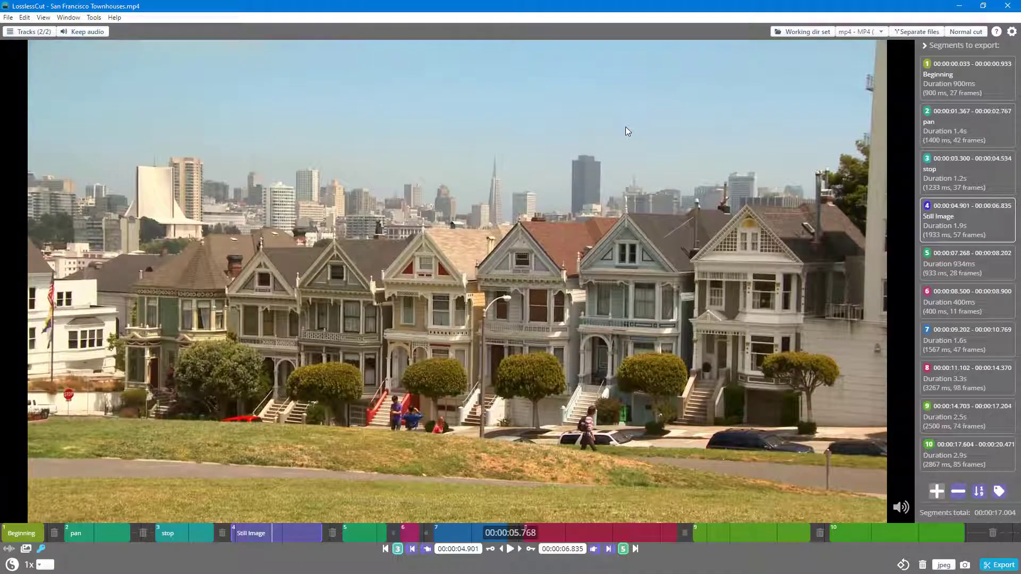